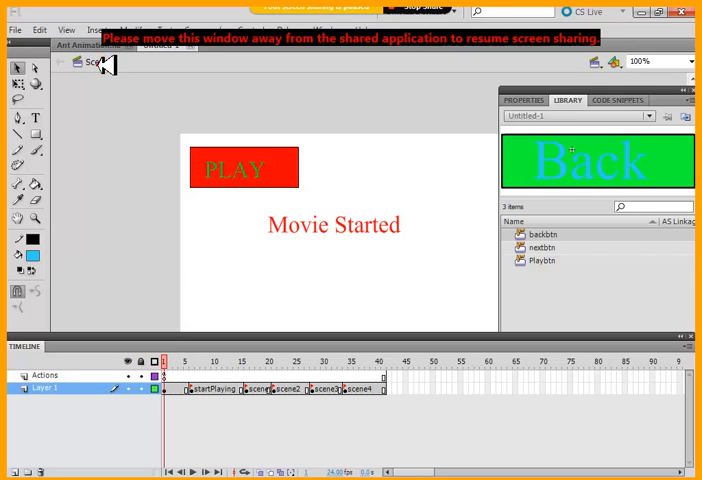
Show the startPlaying frame displaying the Movie Playing text
{"action": "double_click", "coordinate": [543, 234]}
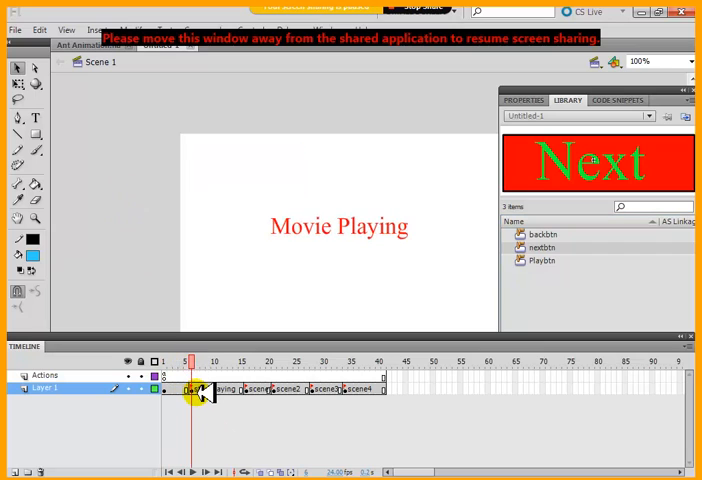
Step through the startPlaying, scene1, scene2 and scene3 labelled frames in the timeline
{"action": "left_click", "coordinate": [338, 226]}
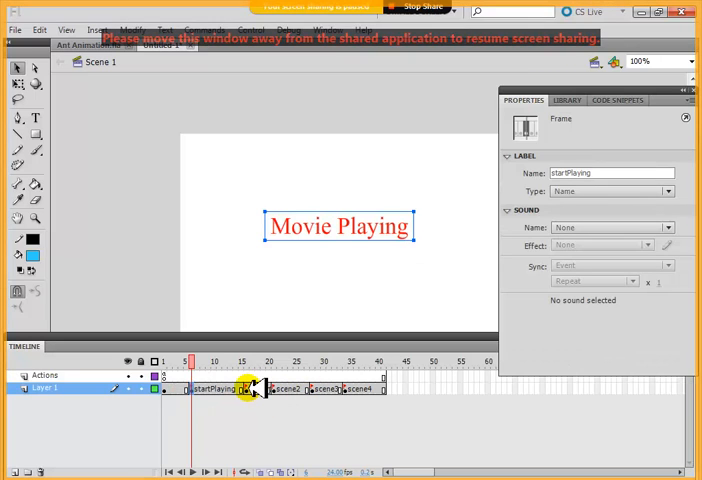
{"action": "left_click", "coordinate": [243, 390]}
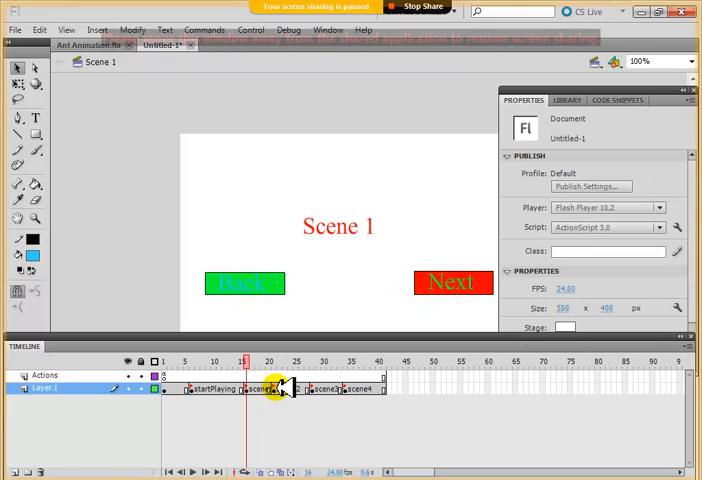
{"action": "left_click", "coordinate": [287, 392]}
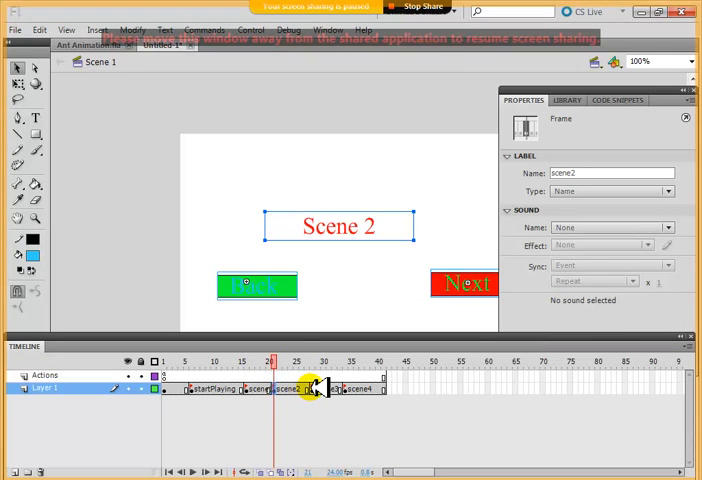
{"action": "left_click", "coordinate": [347, 389]}
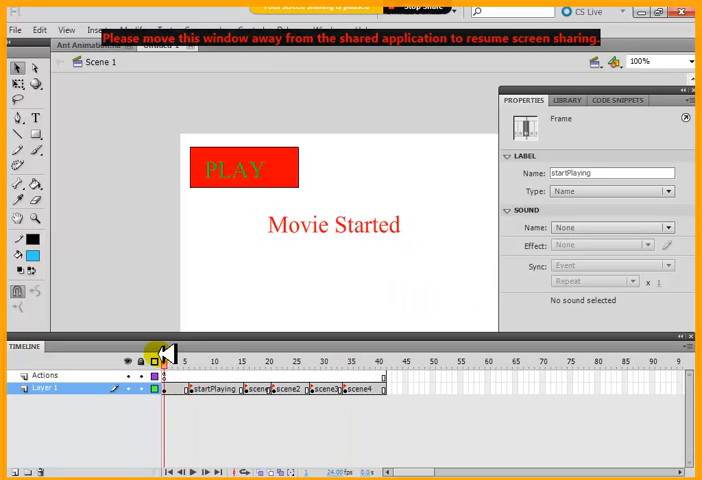
Select the PLAY button (button_1) and expand the Timeline Navigation code snippets
{"action": "left_click", "coordinate": [243, 166]}
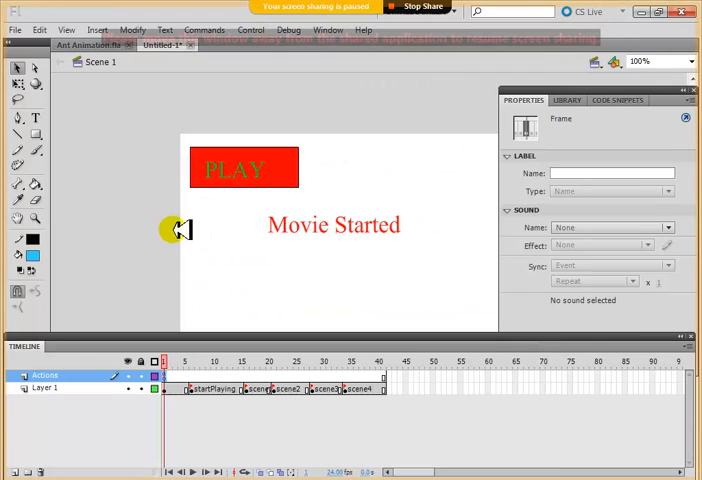
{"action": "left_click", "coordinate": [237, 168]}
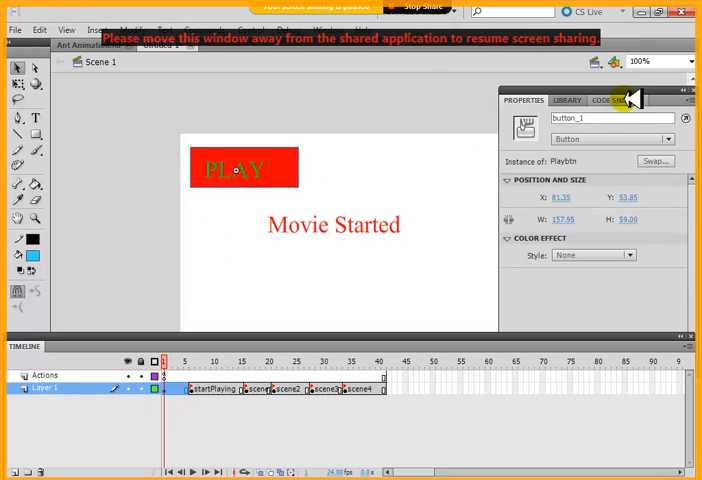
{"action": "left_click", "coordinate": [622, 99]}
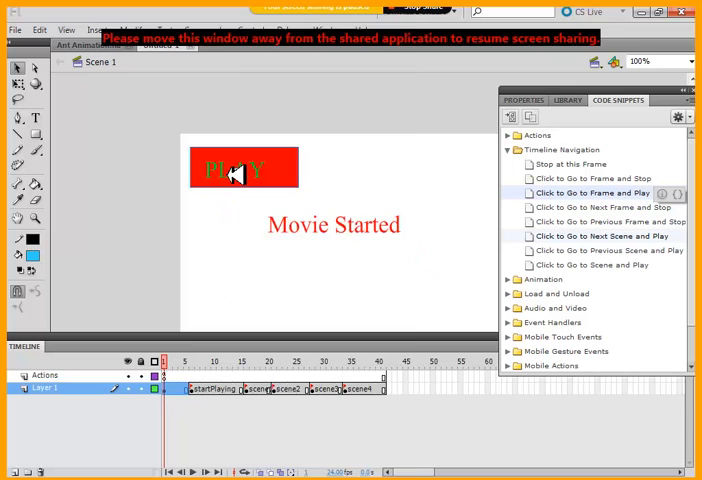
{"action": "right_click", "coordinate": [245, 170]}
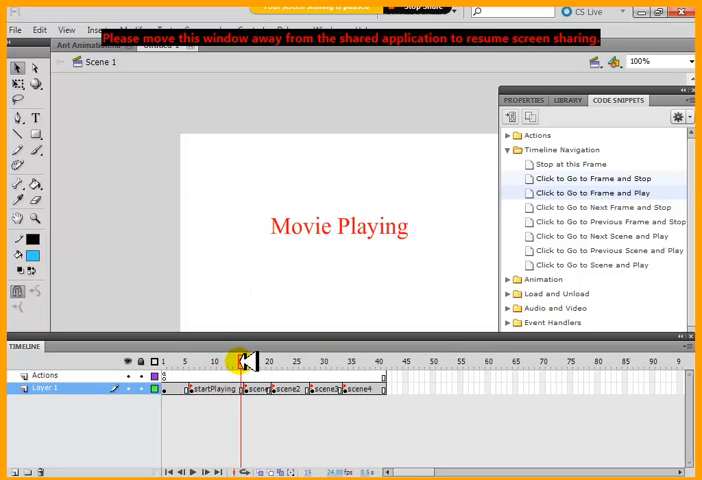
Insert an Actions-layer keyframe at frame 20 and move it to frame 16
{"action": "left_click", "coordinate": [265, 362]}
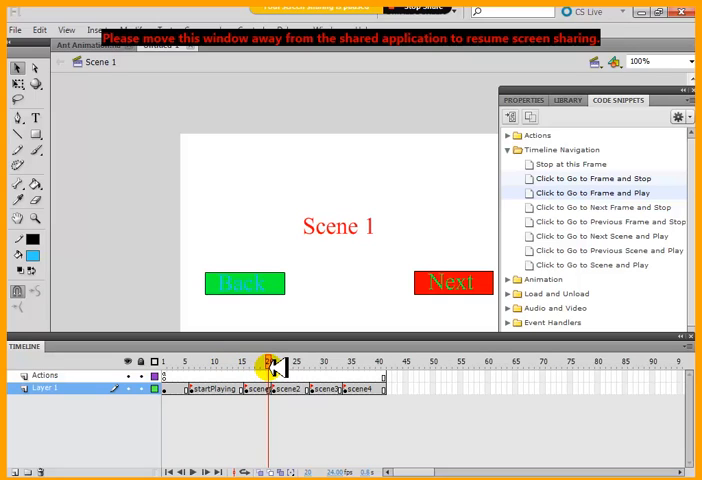
{"action": "left_click", "coordinate": [40, 376]}
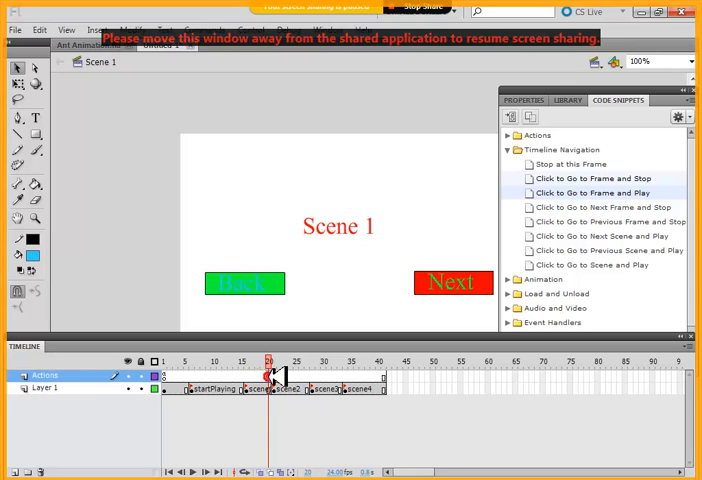
{"action": "right_click", "coordinate": [270, 375]}
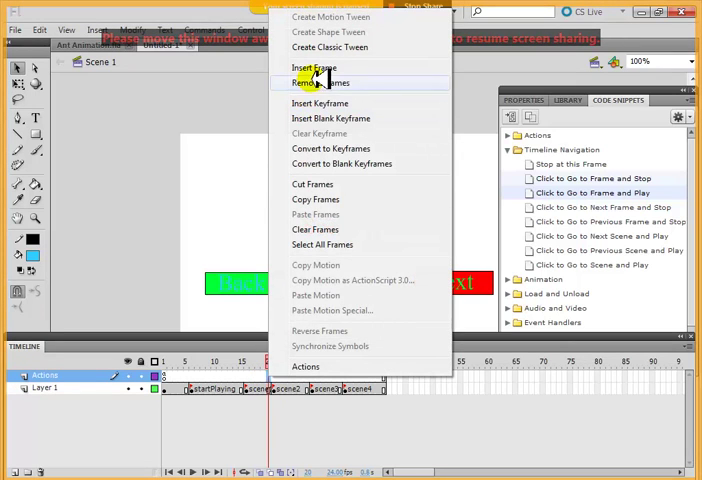
{"action": "mouse_move", "coordinate": [320, 103]}
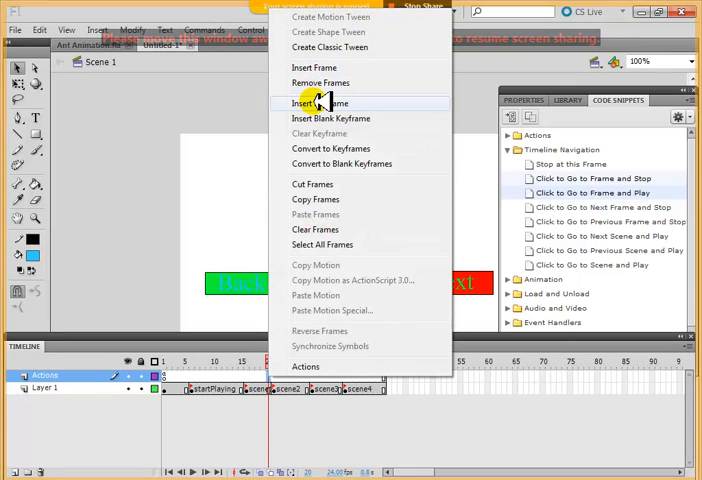
{"action": "left_click", "coordinate": [320, 103]}
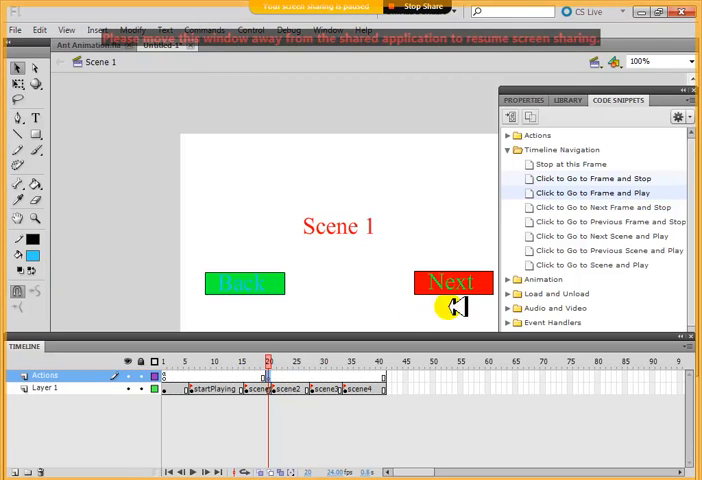
{"action": "mouse_move", "coordinate": [465, 282]}
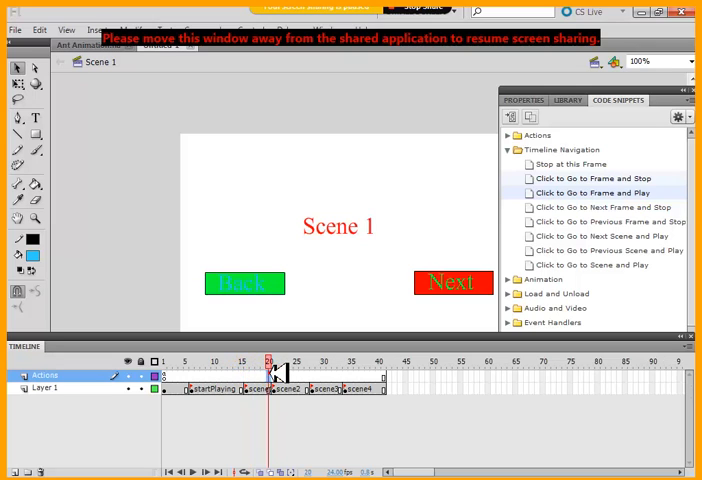
{"action": "left_click_drag", "start_coordinate": [270, 361], "coordinate": [243, 361]}
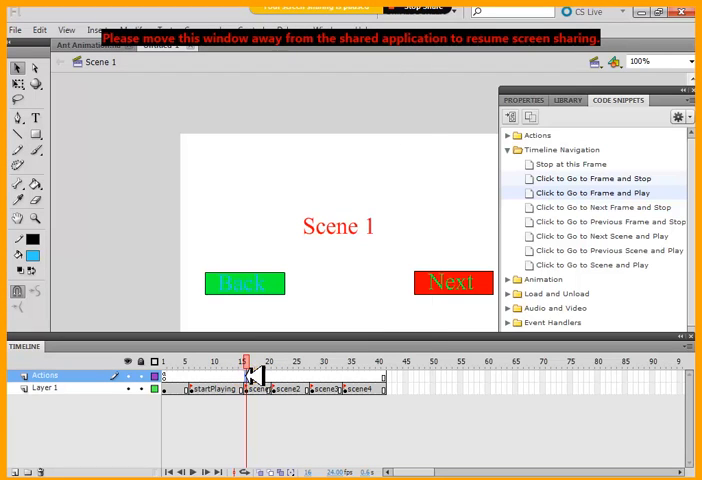
Bring up frame options on the frame-16 Actions keyframe and Layer 1 frame
{"action": "right_click", "coordinate": [244, 389]}
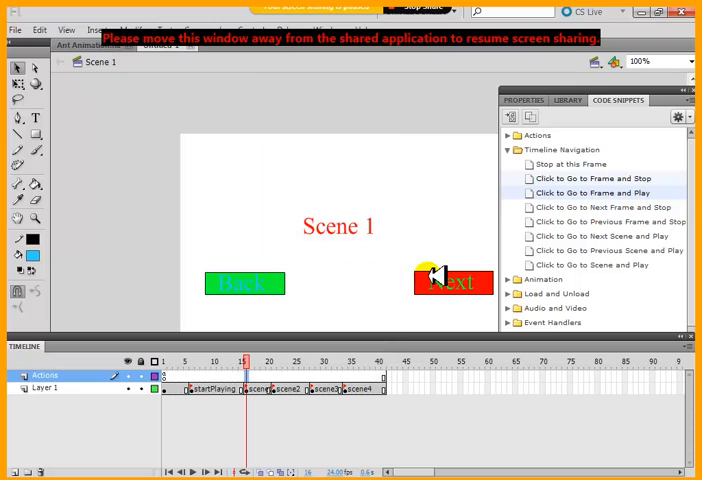
{"action": "mouse_move", "coordinate": [252, 379]}
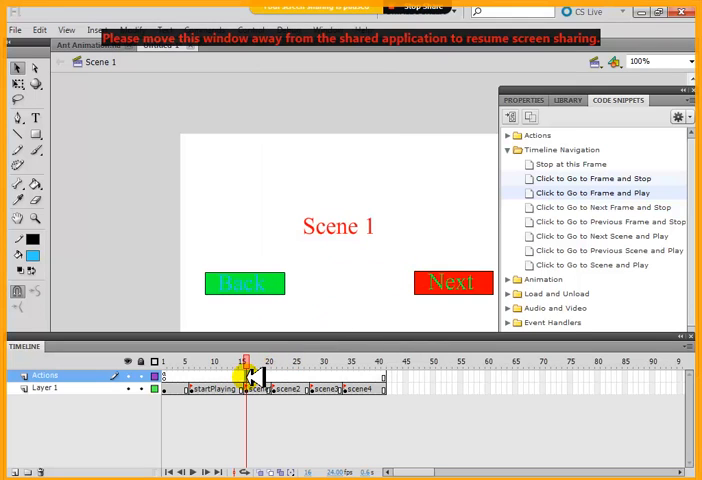
{"action": "right_click", "coordinate": [248, 378]}
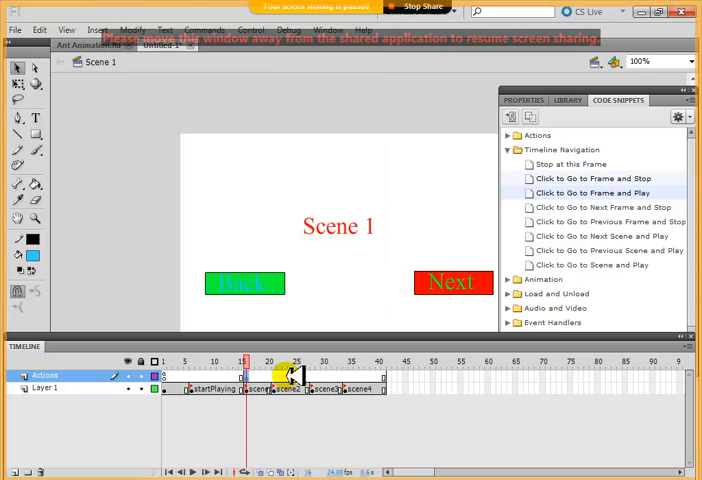
{"action": "mouse_move", "coordinate": [407, 290]}
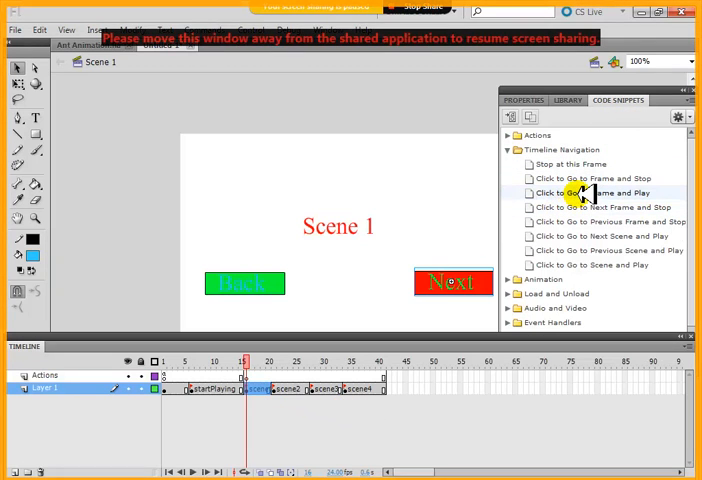
{"action": "mouse_move", "coordinate": [470, 282]}
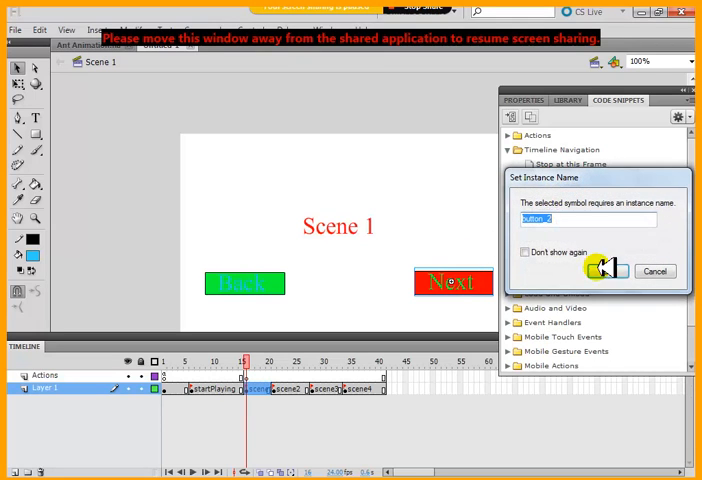
Name the Next button button_2 and point its snippet to gotoAndPlay('scene2')
{"action": "left_click", "coordinate": [612, 271]}
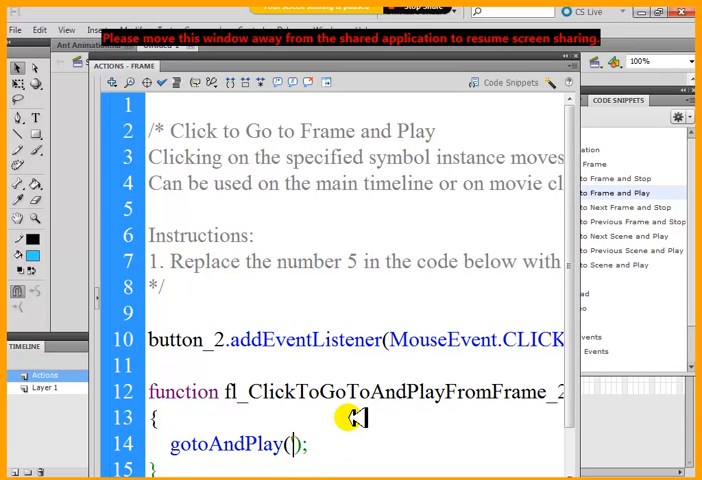
{"action": "type", "text": "cc"}
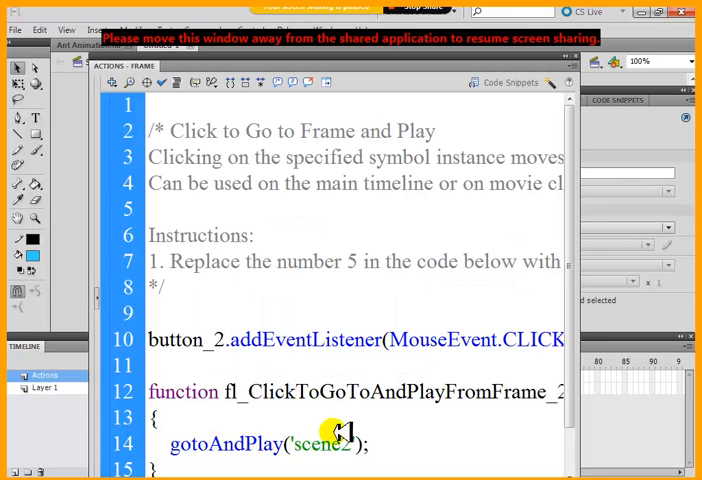
{"action": "double_click", "coordinate": [330, 444]}
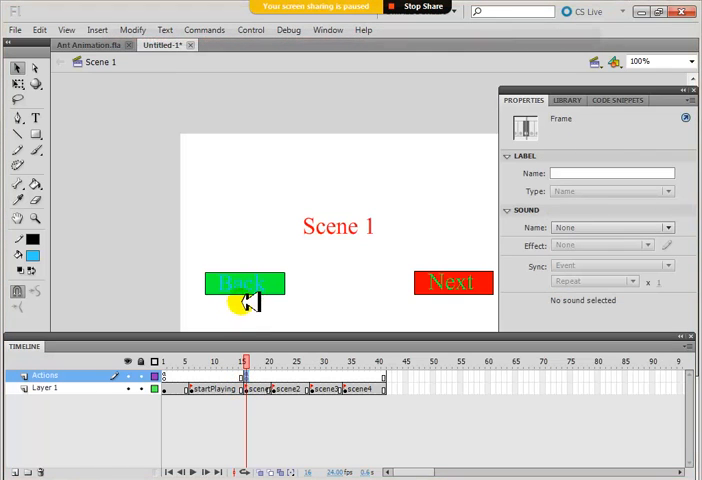
Select Scene 1's Back button and apply the Click to Go to Frame and Play snippet
{"action": "left_click", "coordinate": [245, 284]}
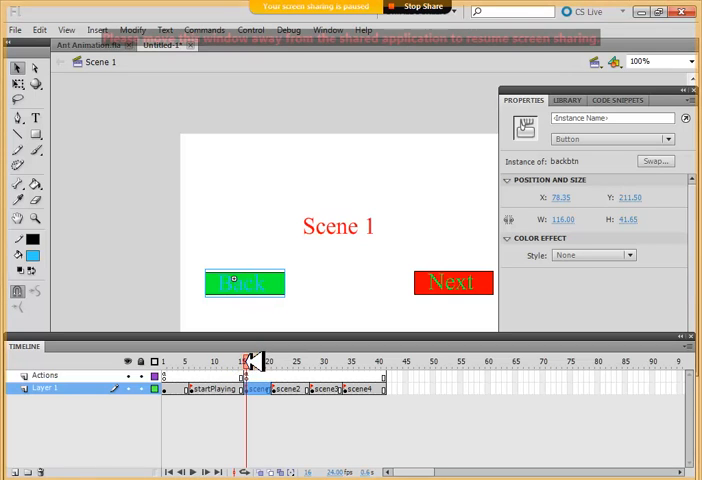
{"action": "left_click", "coordinate": [190, 362]}
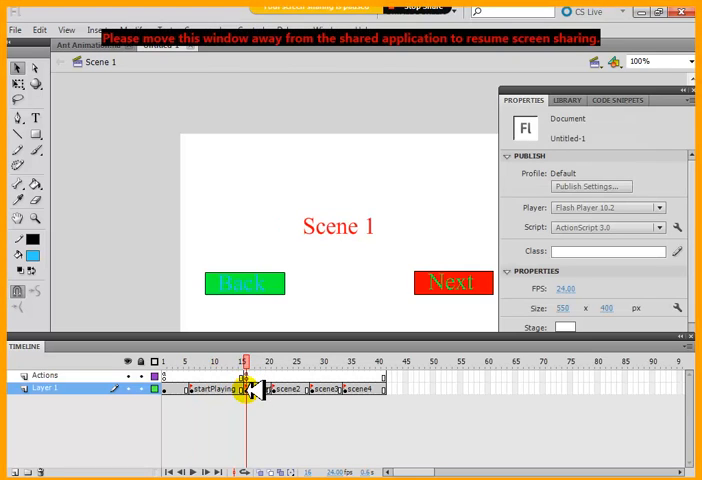
{"action": "left_click", "coordinate": [245, 283]}
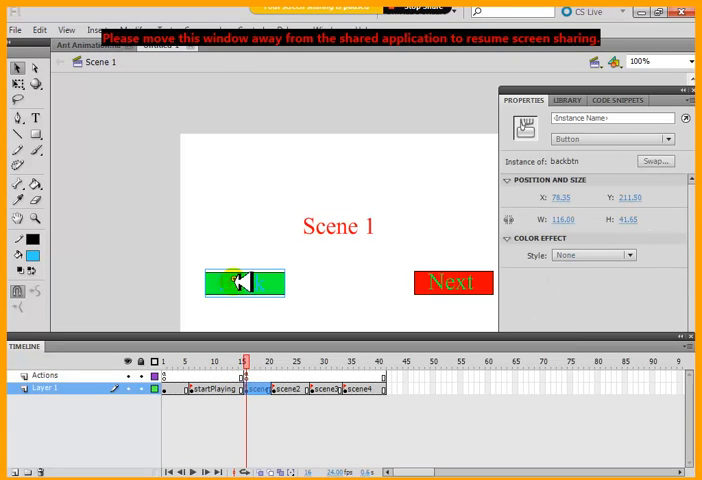
{"action": "left_click", "coordinate": [608, 99]}
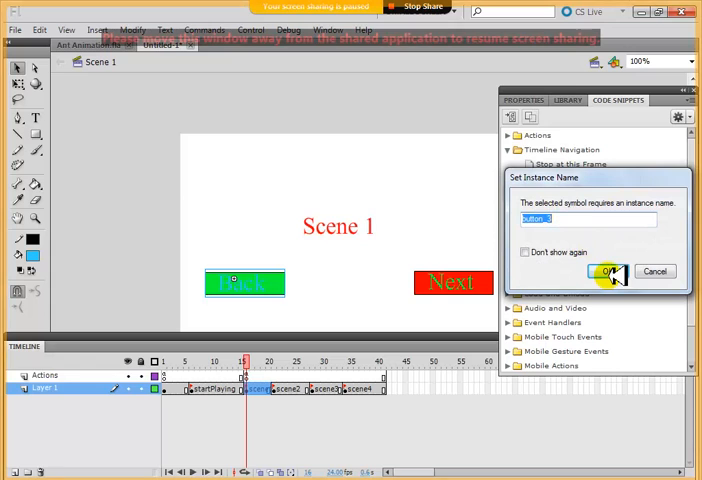
Name the Back button button_3 and set its snippet to gotoAndPlay('startPlaying')
{"action": "left_click", "coordinate": [608, 271]}
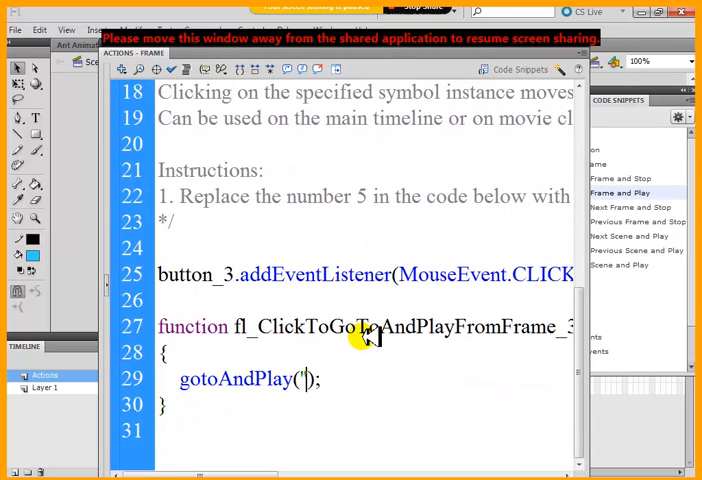
{"action": "type", "text": "startPlay"}
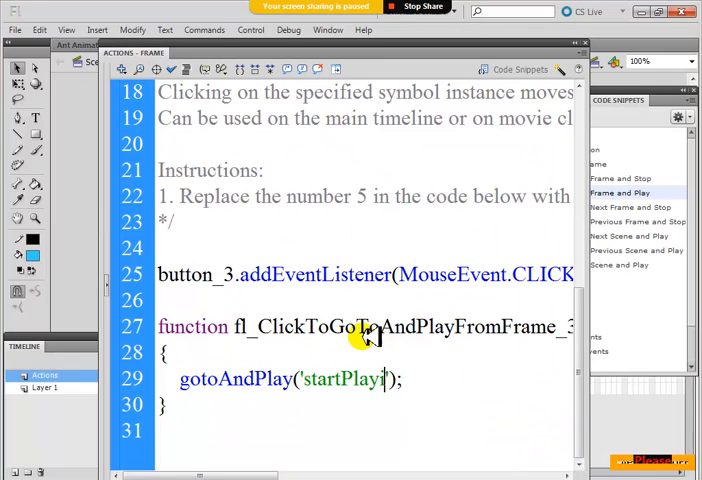
{"action": "type", "text": "ng"}
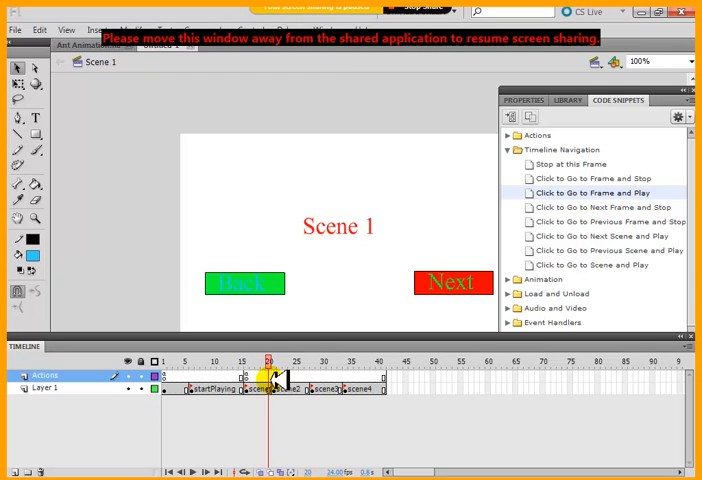
Add stop(); to the Actions-layer keyframe at frame 20 ending Scene 1
{"action": "right_click", "coordinate": [270, 388]}
{"action": "type", "text": "stop"}
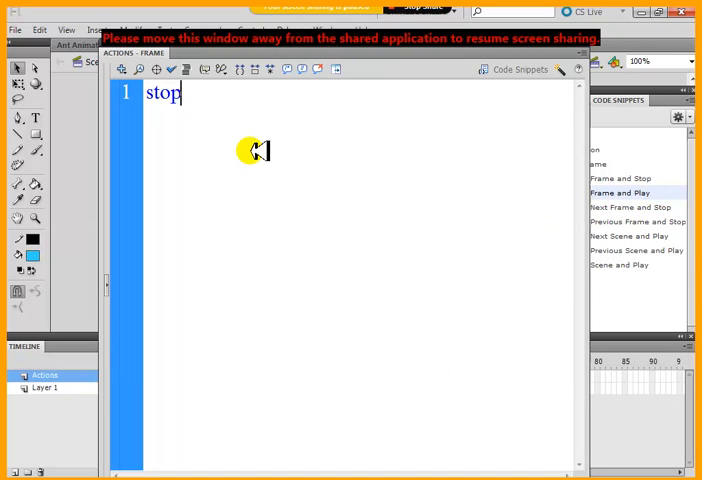
{"action": "type", "text": "();"}
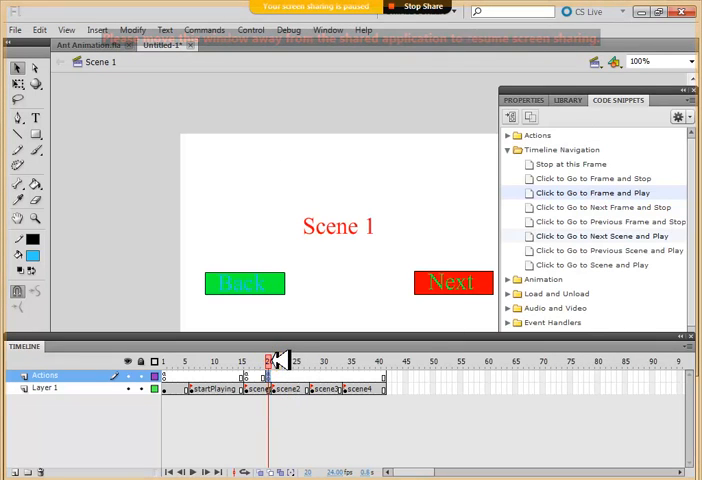
Add a stop(); keyframe at the end of Scene 2 and a keyframe ending Scene 3
{"action": "left_click", "coordinate": [305, 362]}
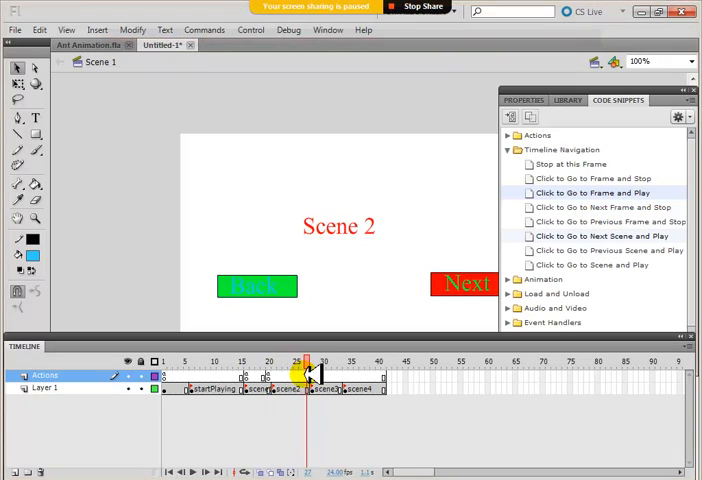
{"action": "right_click", "coordinate": [305, 375]}
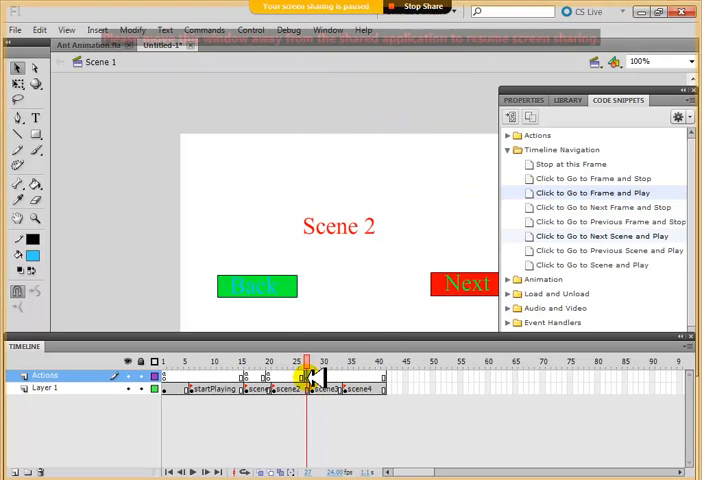
{"action": "right_click", "coordinate": [305, 374]}
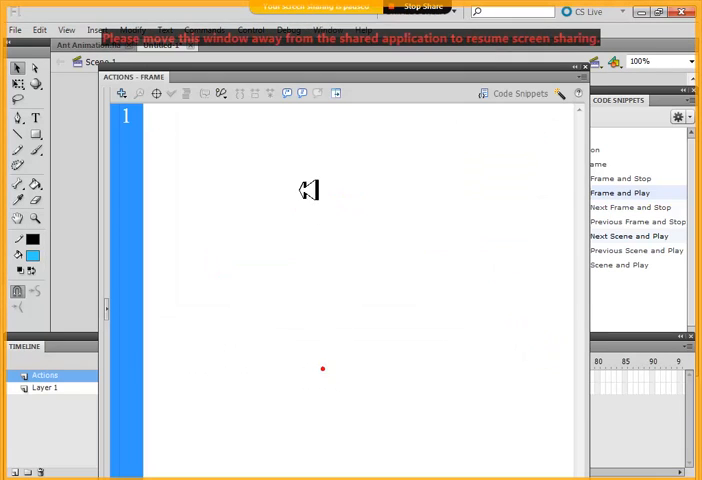
{"action": "type", "text": "stop("}
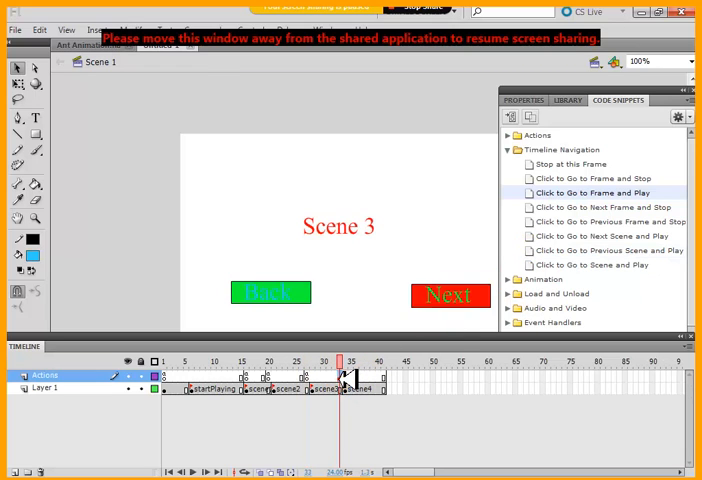
{"action": "right_click", "coordinate": [345, 380]}
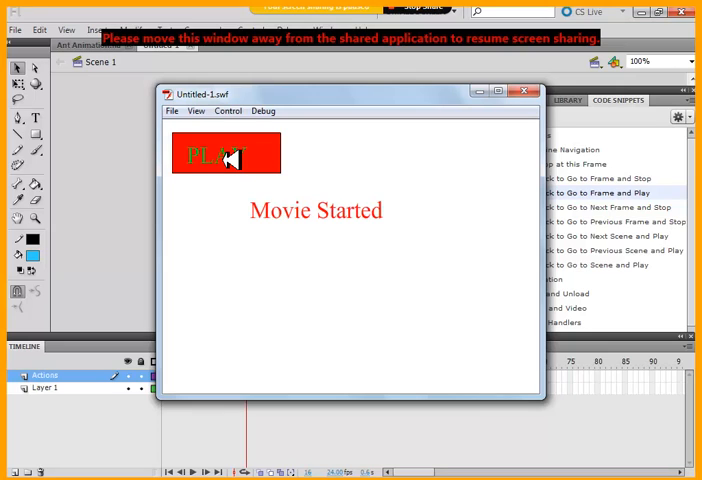
Play the movie, step Scene 1 → Scene 2 → Scene 1 → Scene 2 with Next/Back, then close the player
{"action": "left_click", "coordinate": [225, 155]}
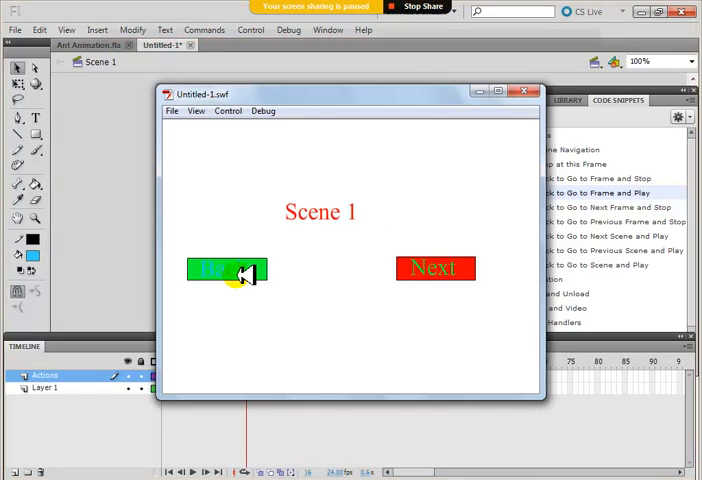
{"action": "mouse_move", "coordinate": [243, 298]}
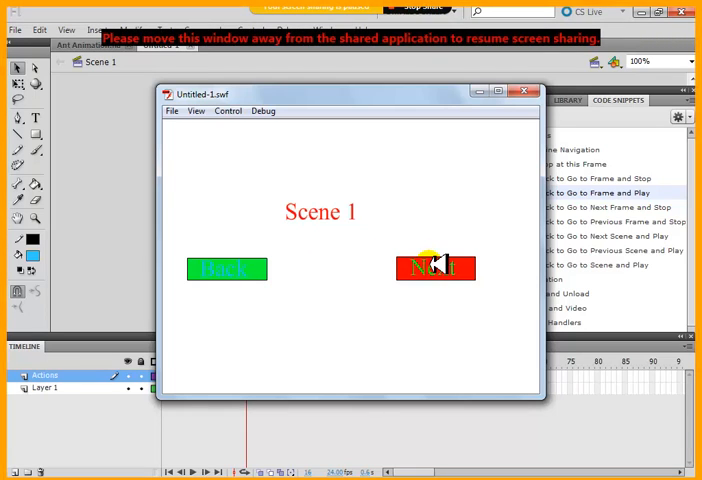
{"action": "left_click", "coordinate": [436, 268]}
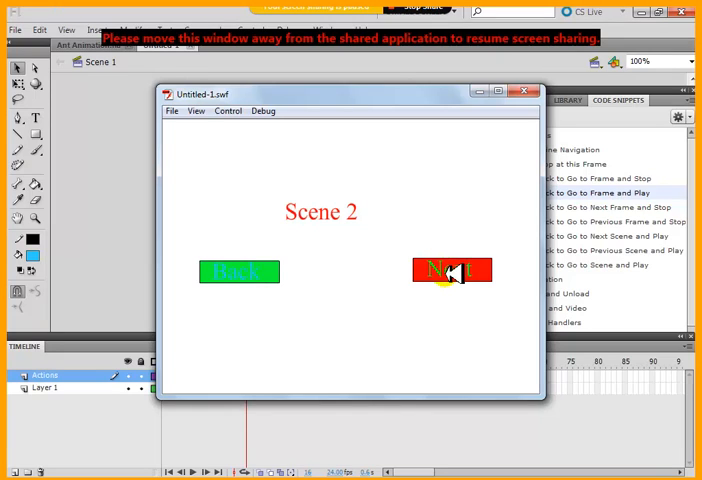
{"action": "left_click", "coordinate": [450, 271]}
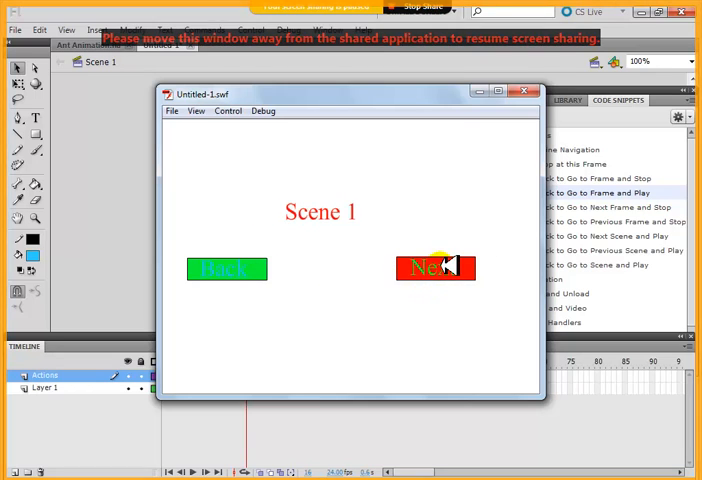
{"action": "left_click", "coordinate": [437, 268]}
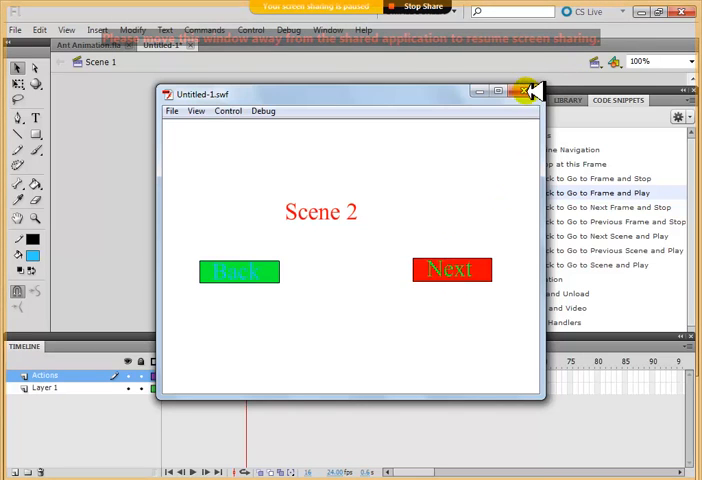
{"action": "left_click", "coordinate": [532, 88]}
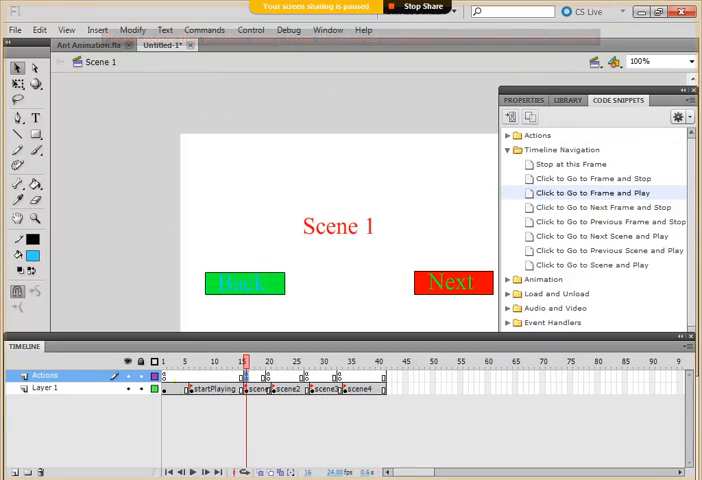